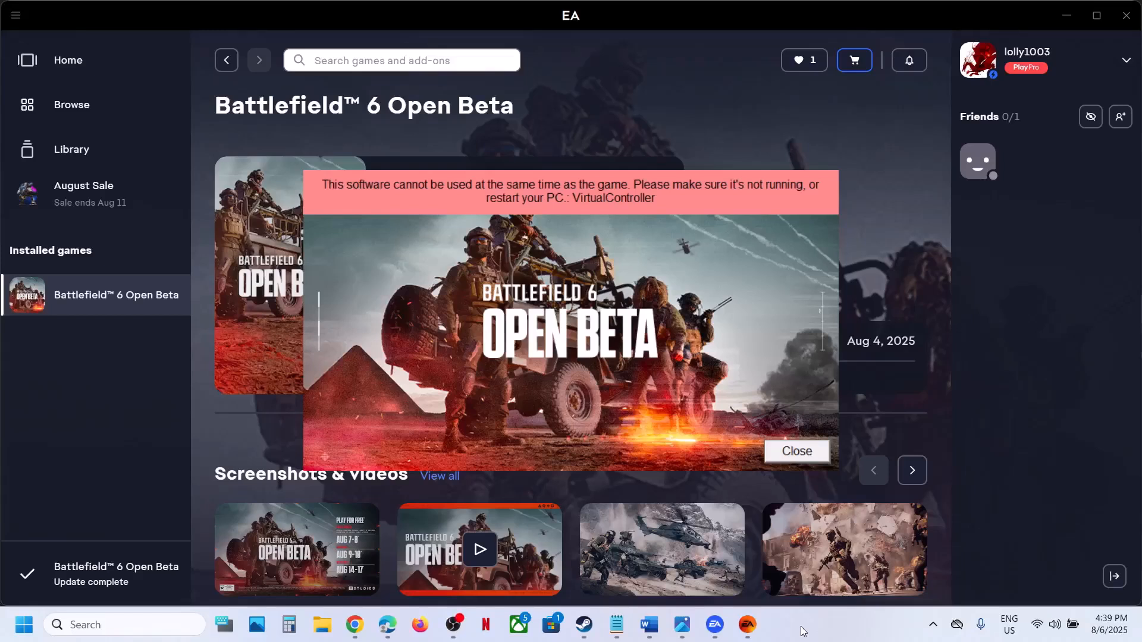
mouse_move(429, 197)
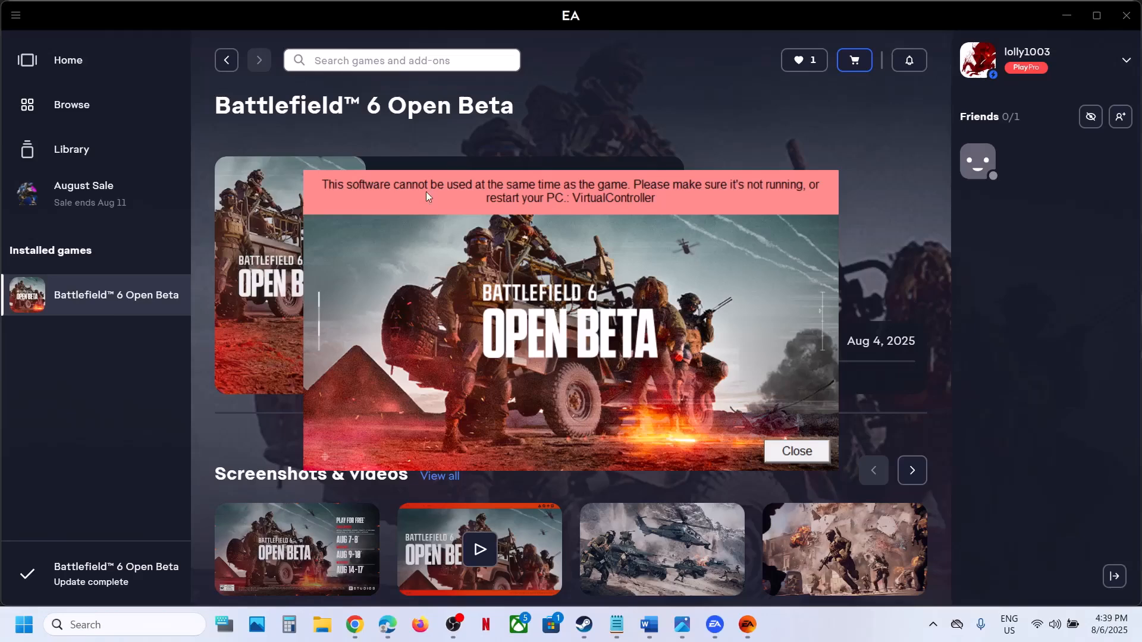
mouse_move(609, 192)
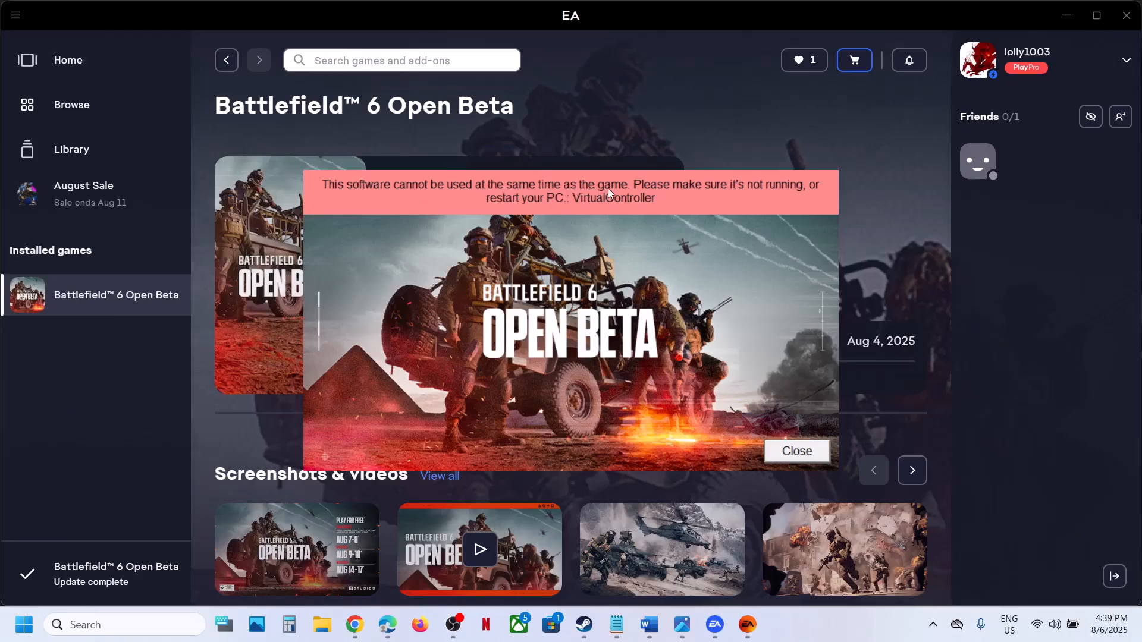
mouse_move(984, 625)
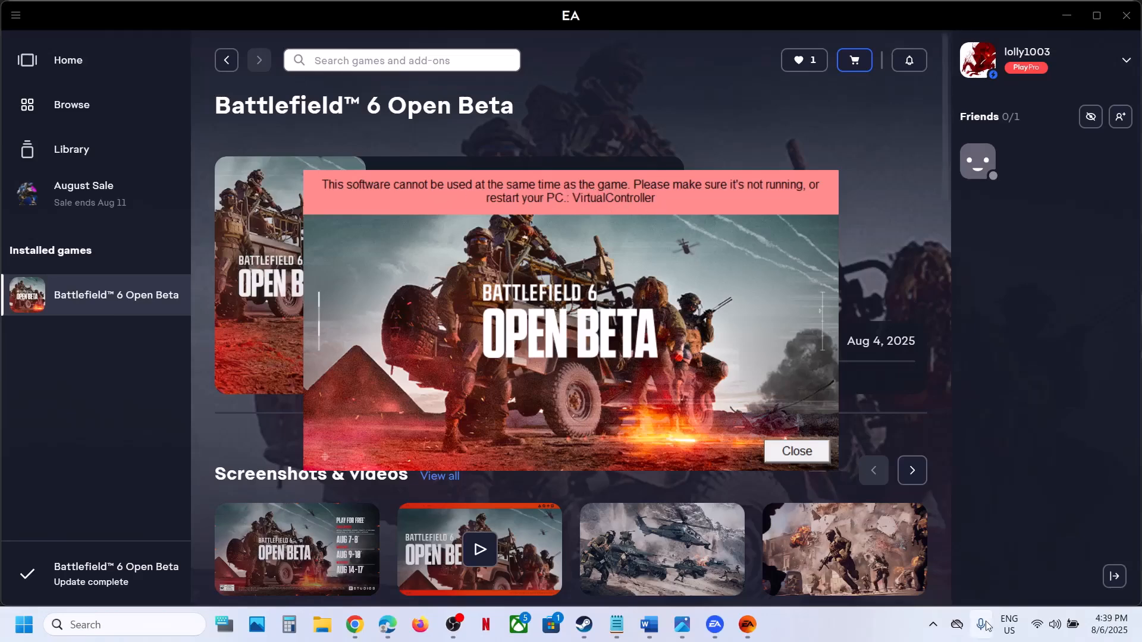
Step: Quit DS4Windows from its tray icon and bring up the Win+X system tools menu
click(932, 624)
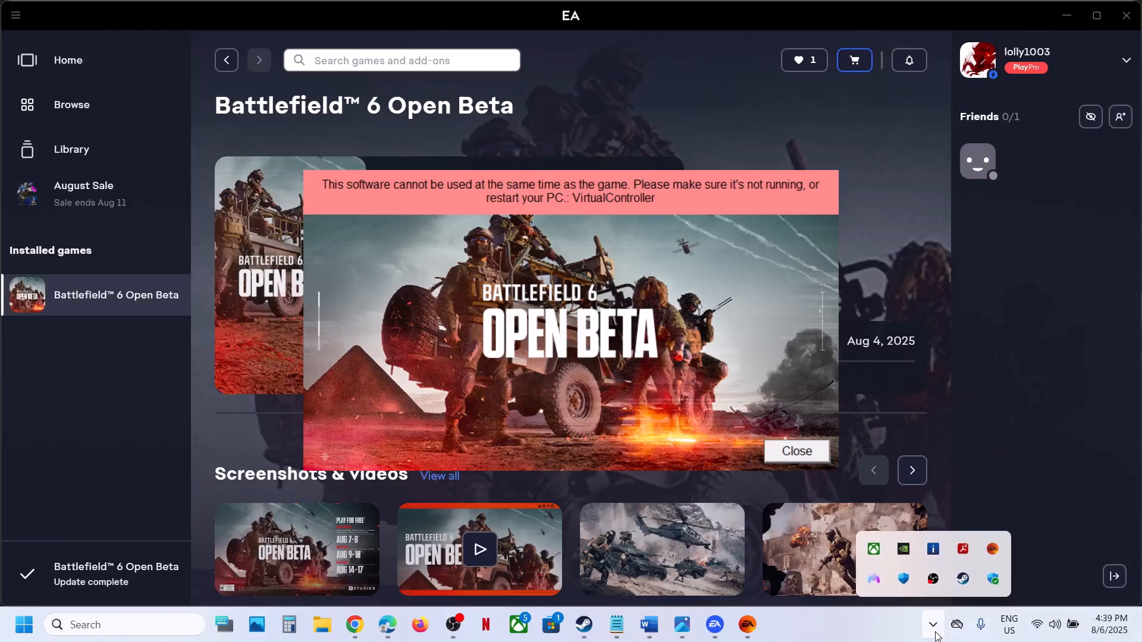
mouse_move(872, 578)
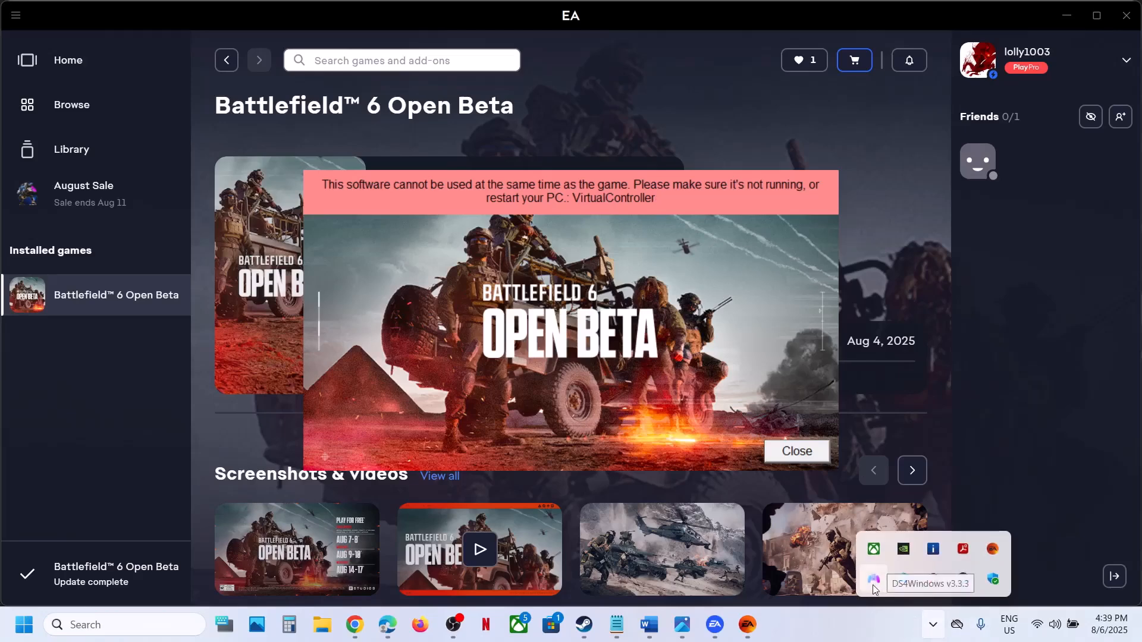
right_click(873, 582)
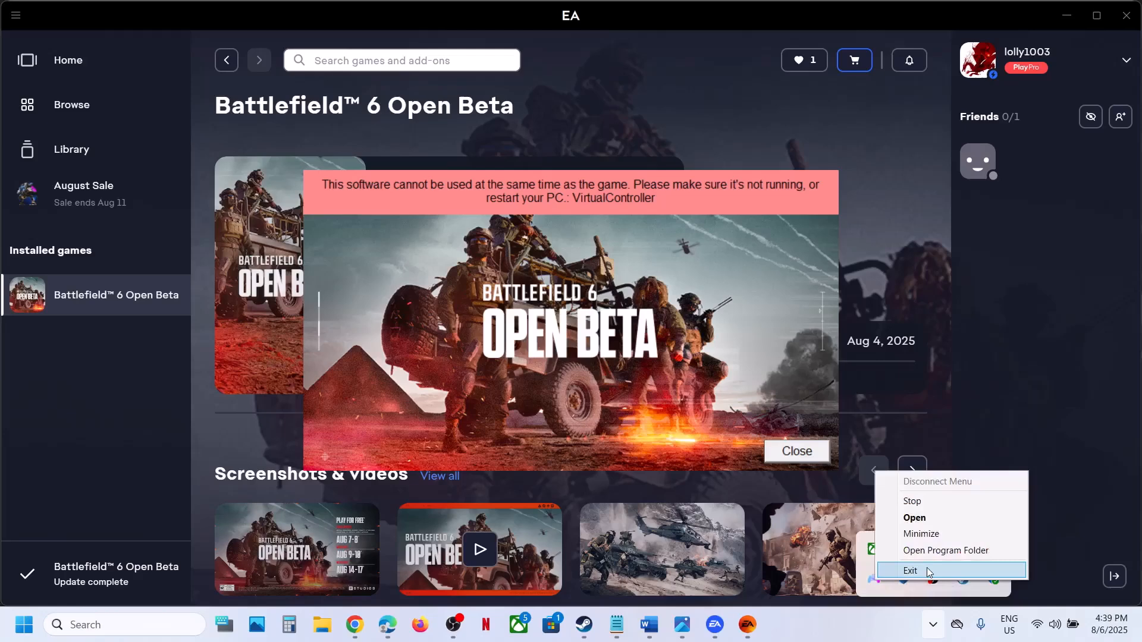
right_click(21, 625)
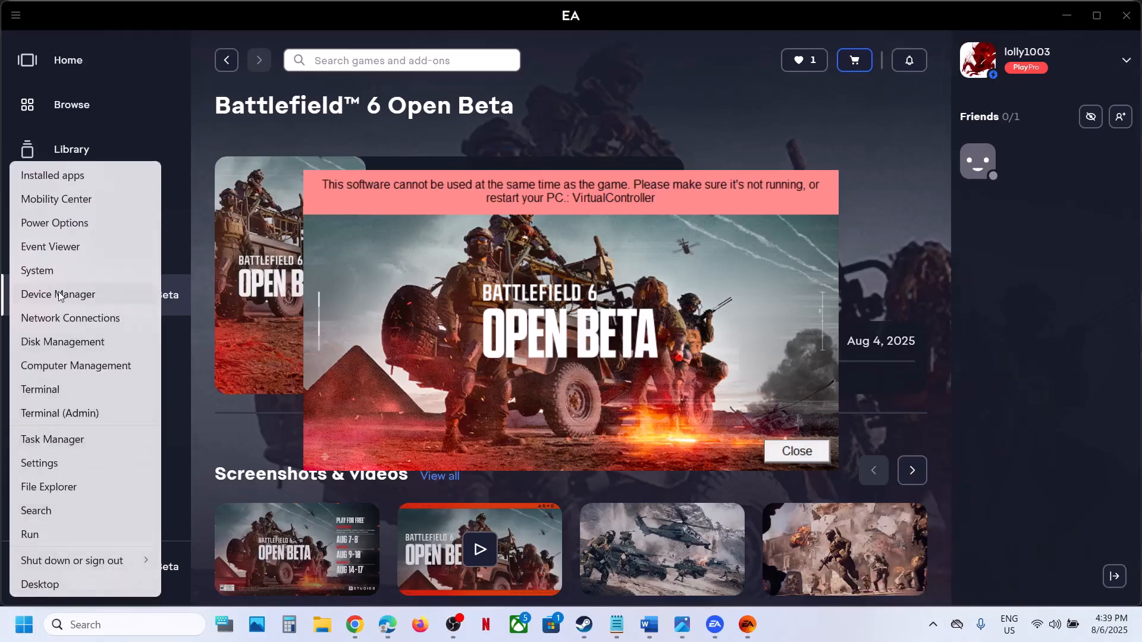
mouse_move(58, 394)
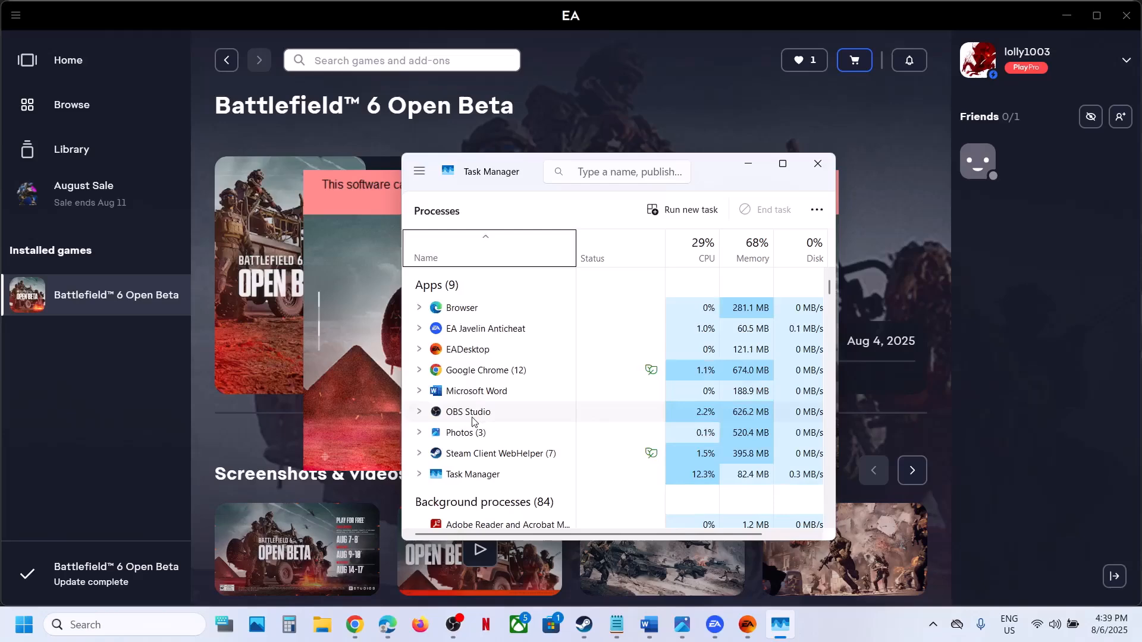
Step: End the DS4Windows background process in Task Manager and close Task Manager
scroll(down, 3)
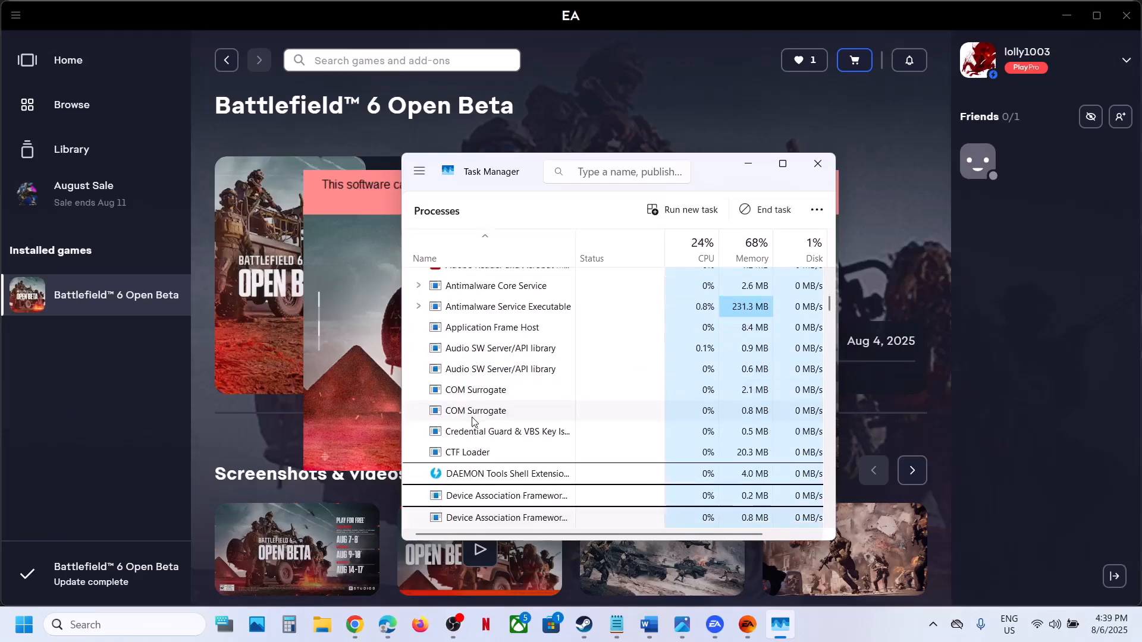
right_click(507, 306)
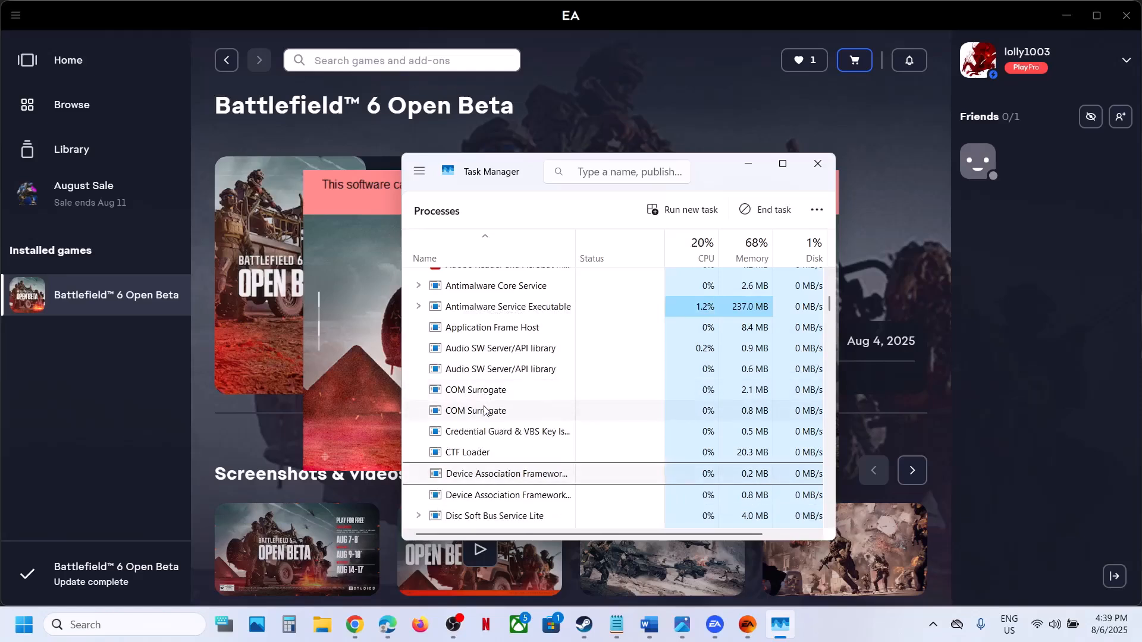
scroll(down, 3)
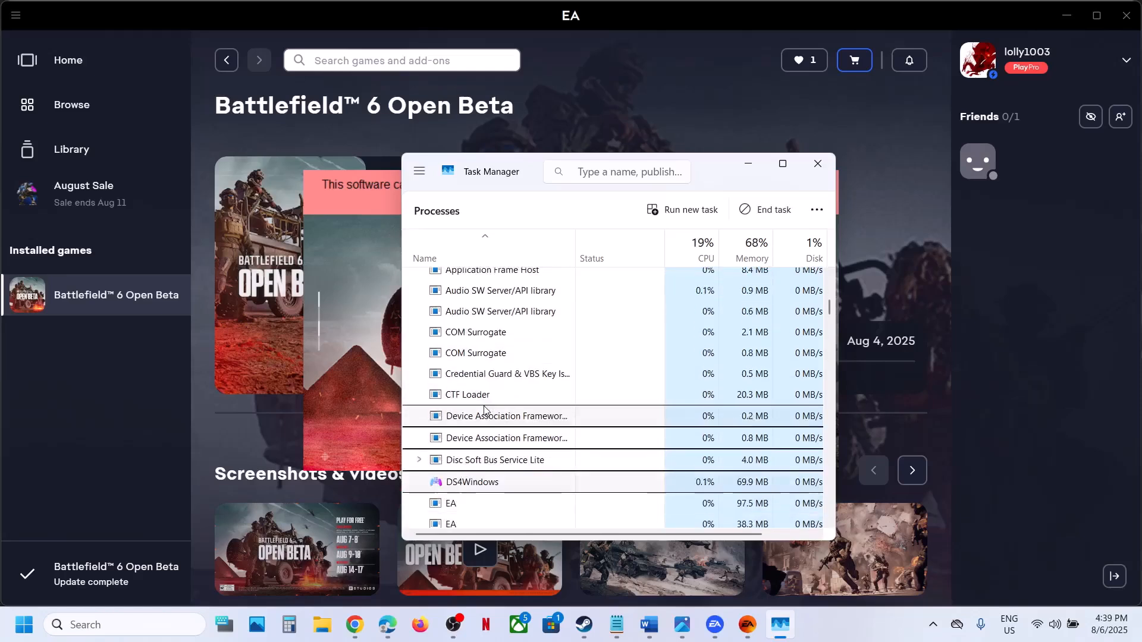
right_click(471, 482)
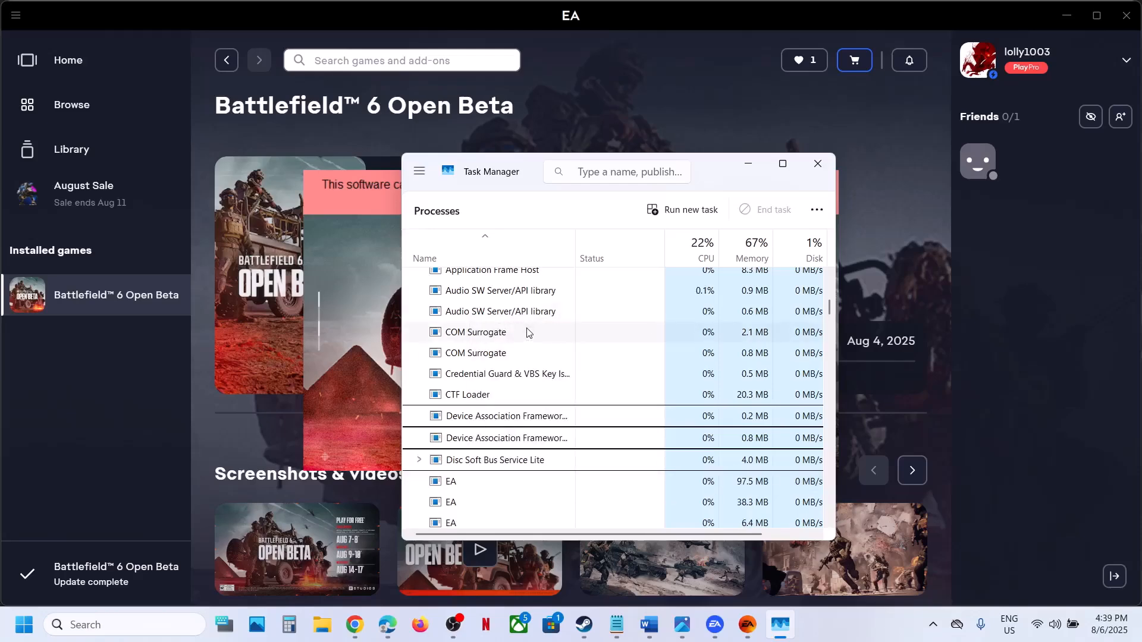
click(816, 163)
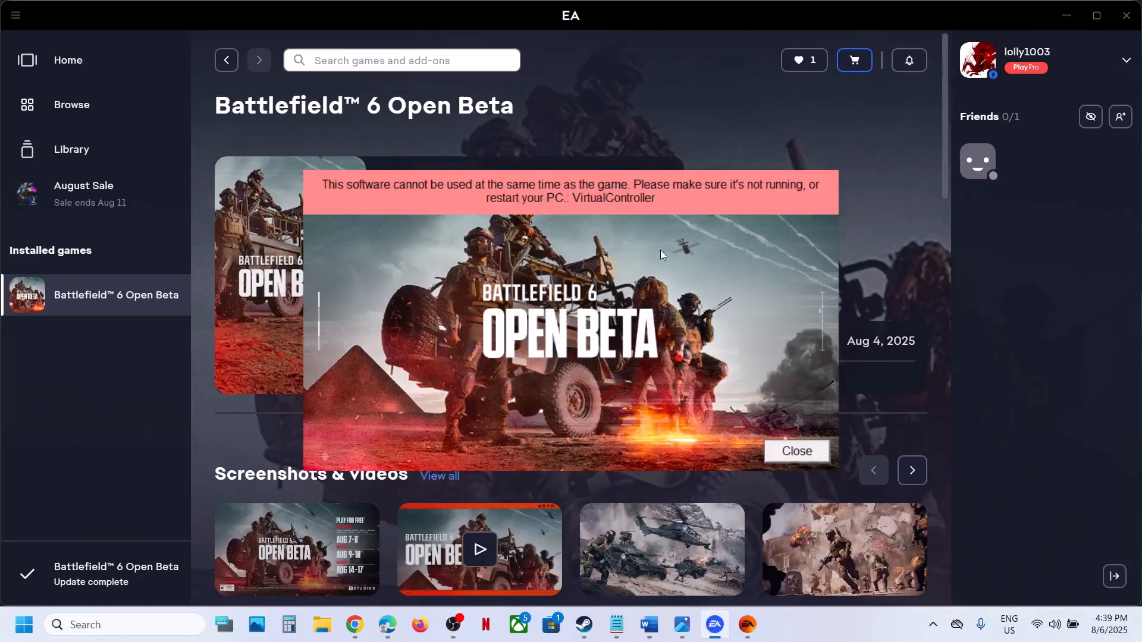
mouse_move(663, 560)
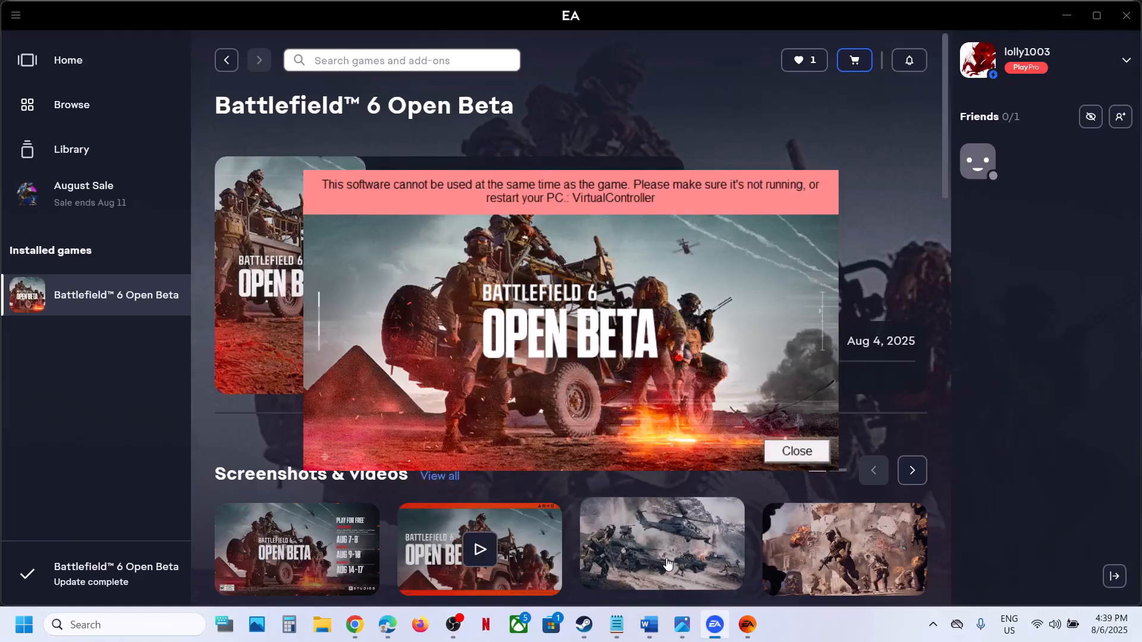
Step: Highlight 'Disable Xvdd SCSI Miniport' in the Word notes and bring up the Win+X menu
click(646, 624)
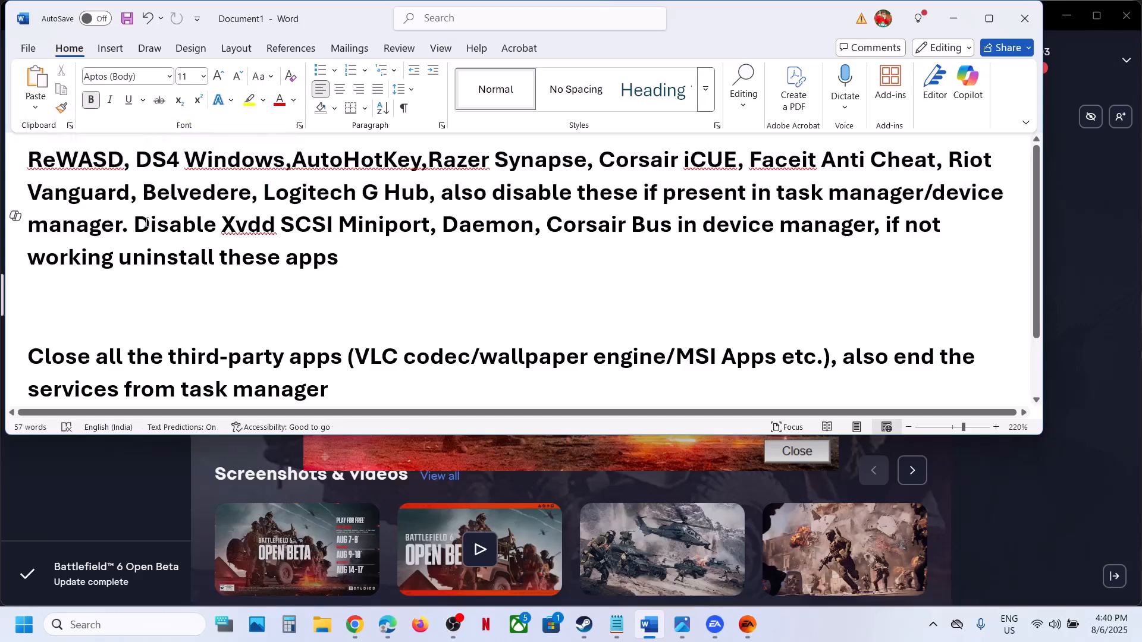
drag(132, 224, 336, 224)
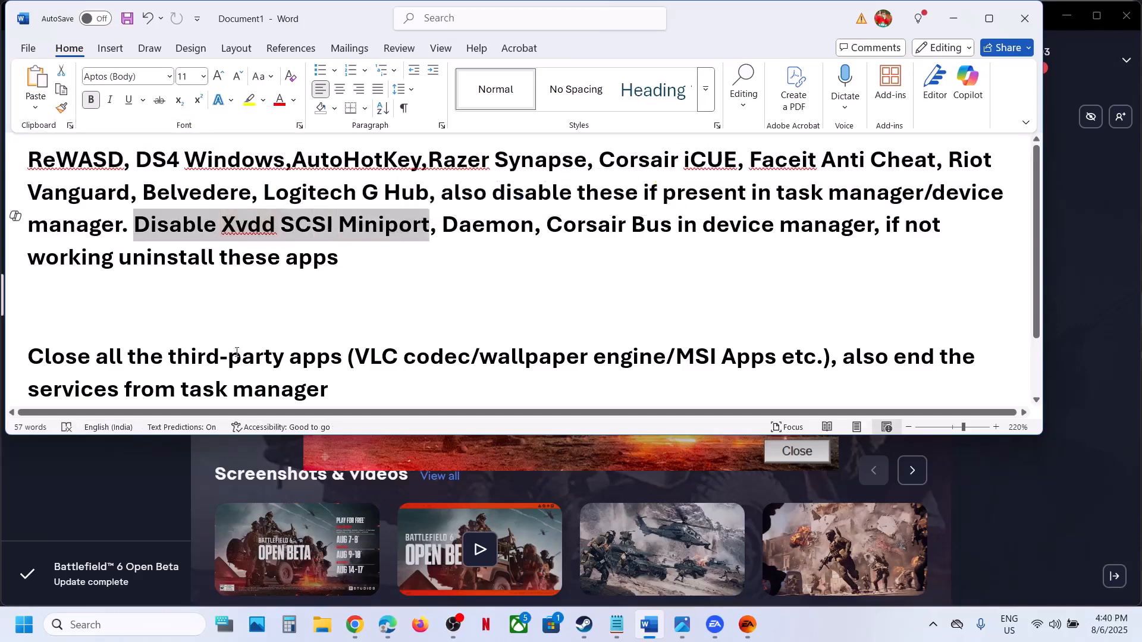
right_click(23, 624)
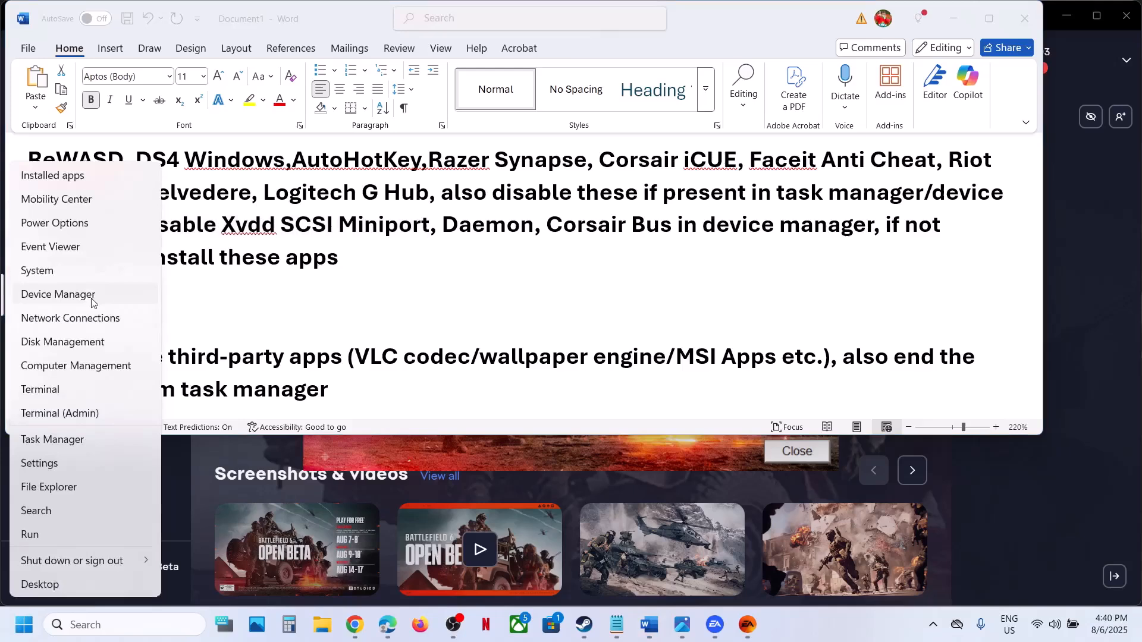
Step: Bring up Device Manager and select the Xvdd SCSI Miniport note in Word
click(323, 239)
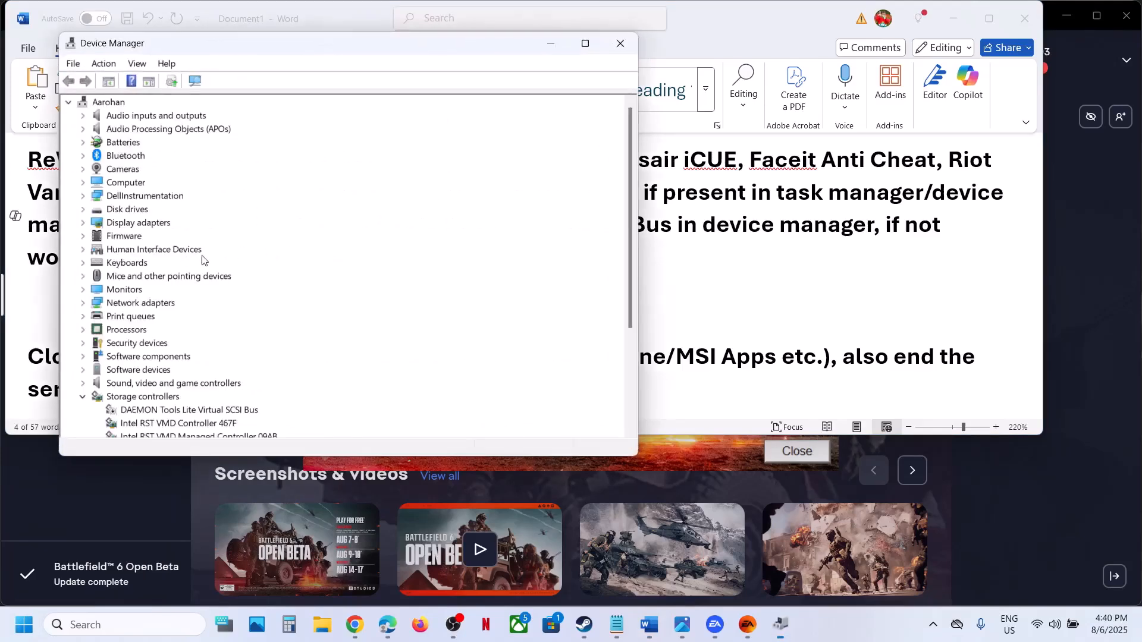
click(619, 42)
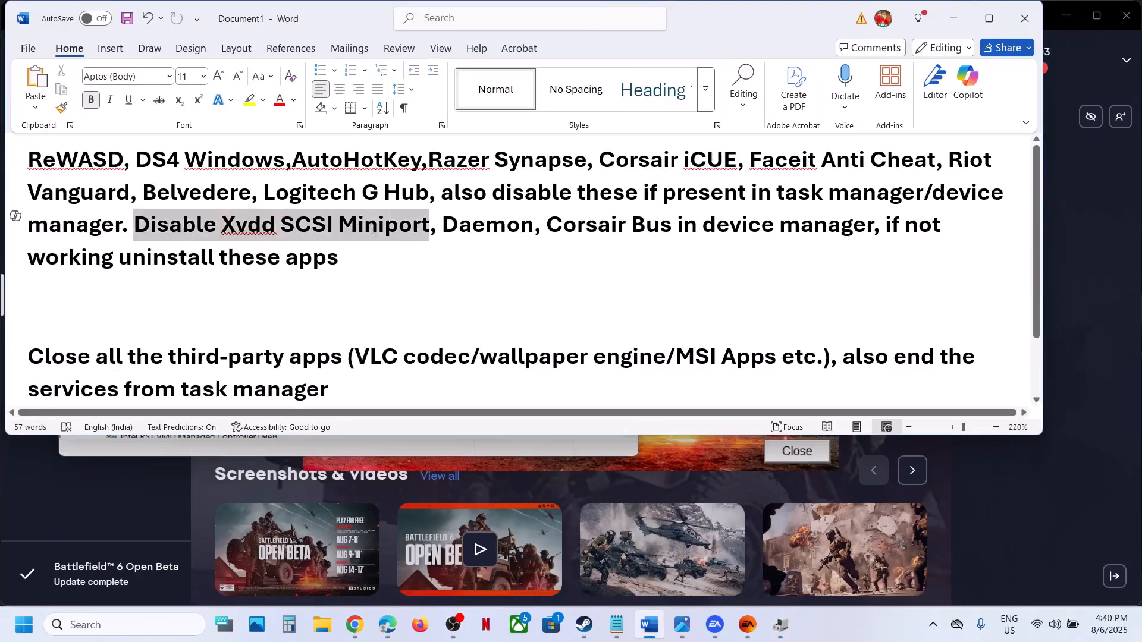
double_click(486, 225)
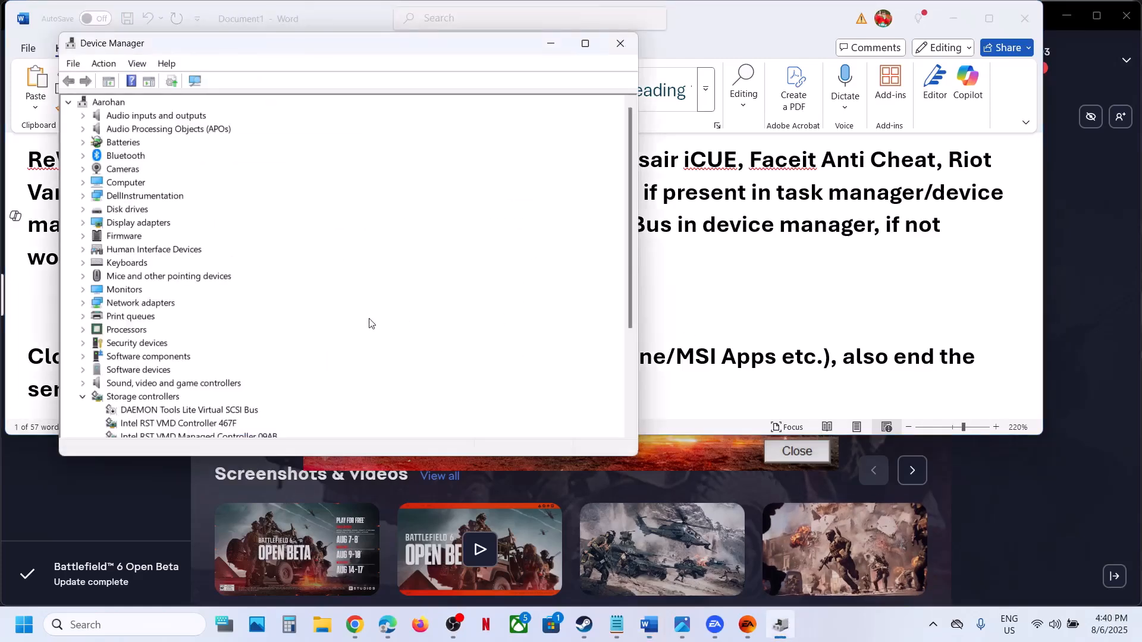
Step: Locate the DAEMON Tools Lite Virtual USB Bus device options, then close Device Manager
scroll(down, 3)
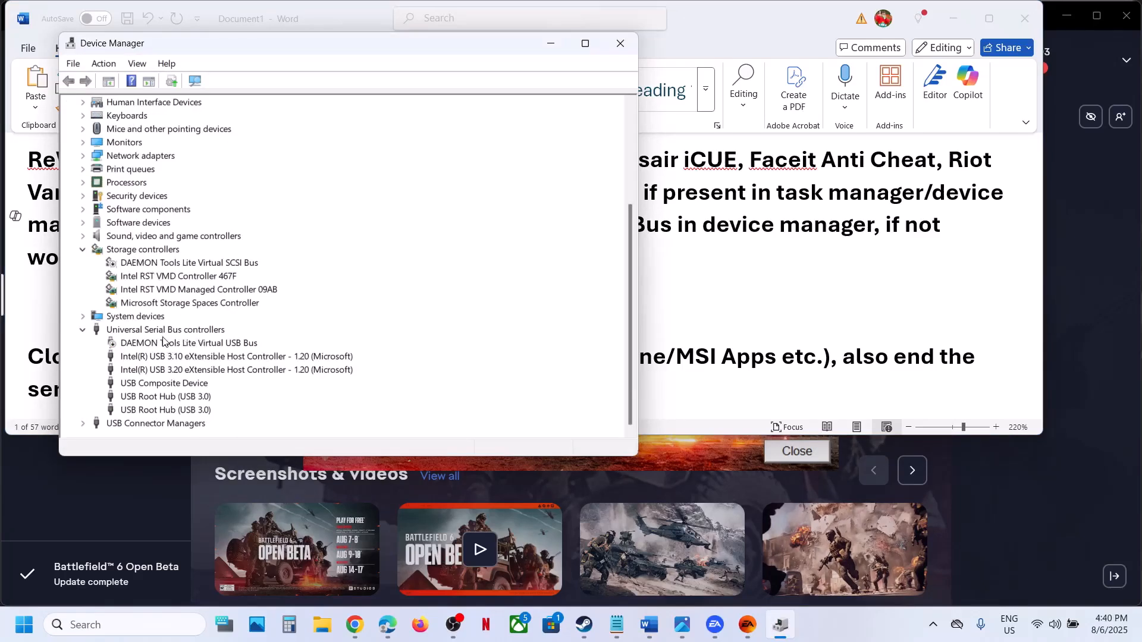
right_click(189, 342)
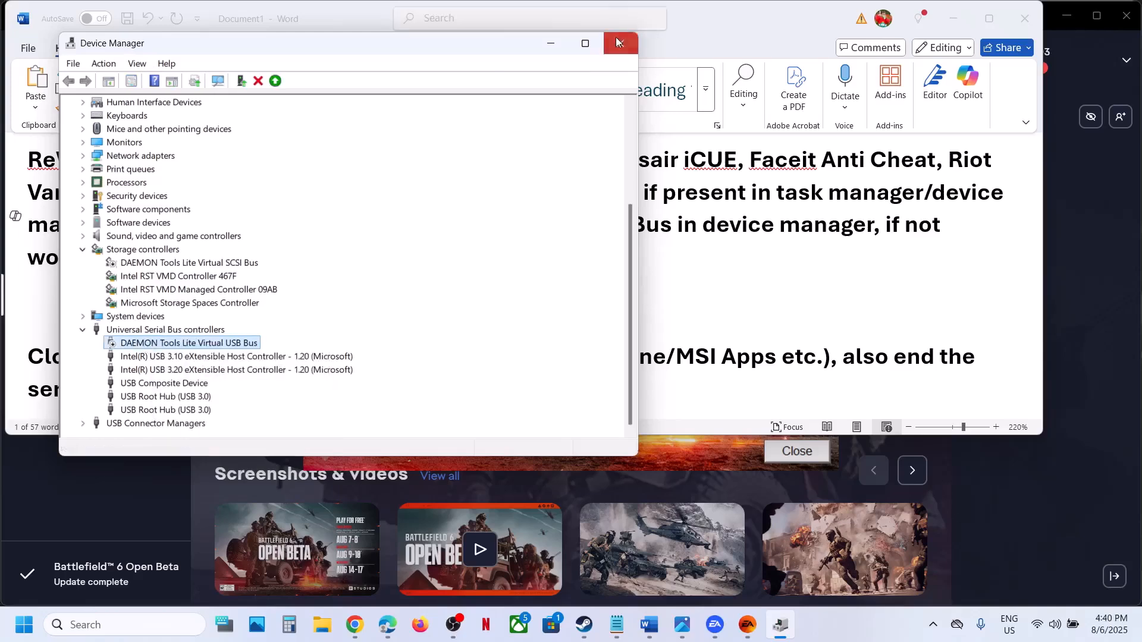
click(620, 43)
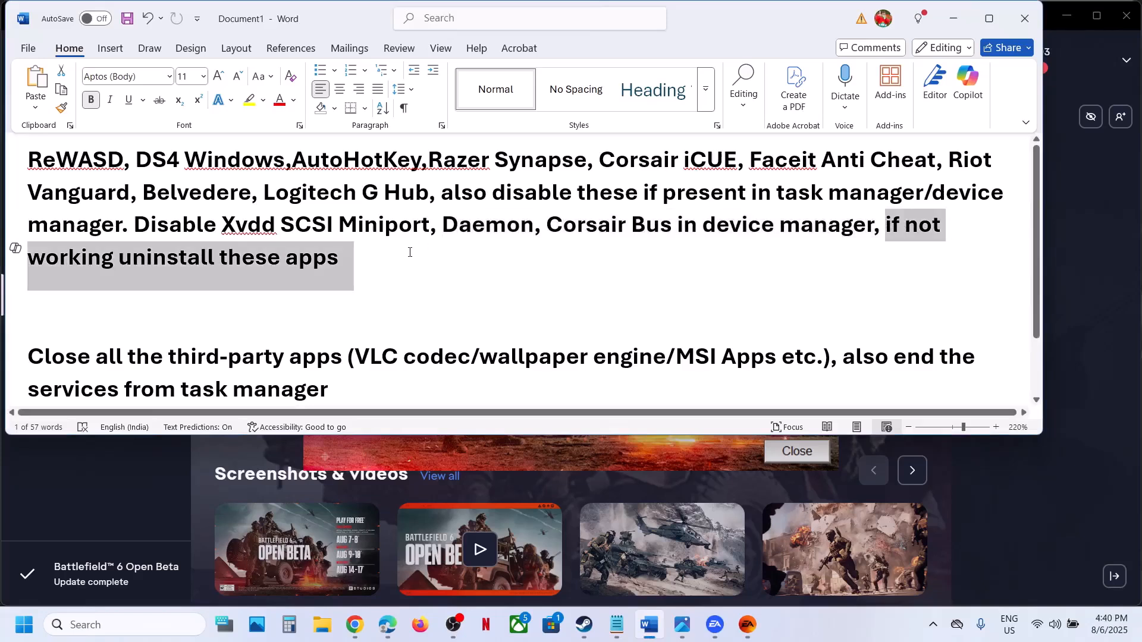
scroll(down, 3)
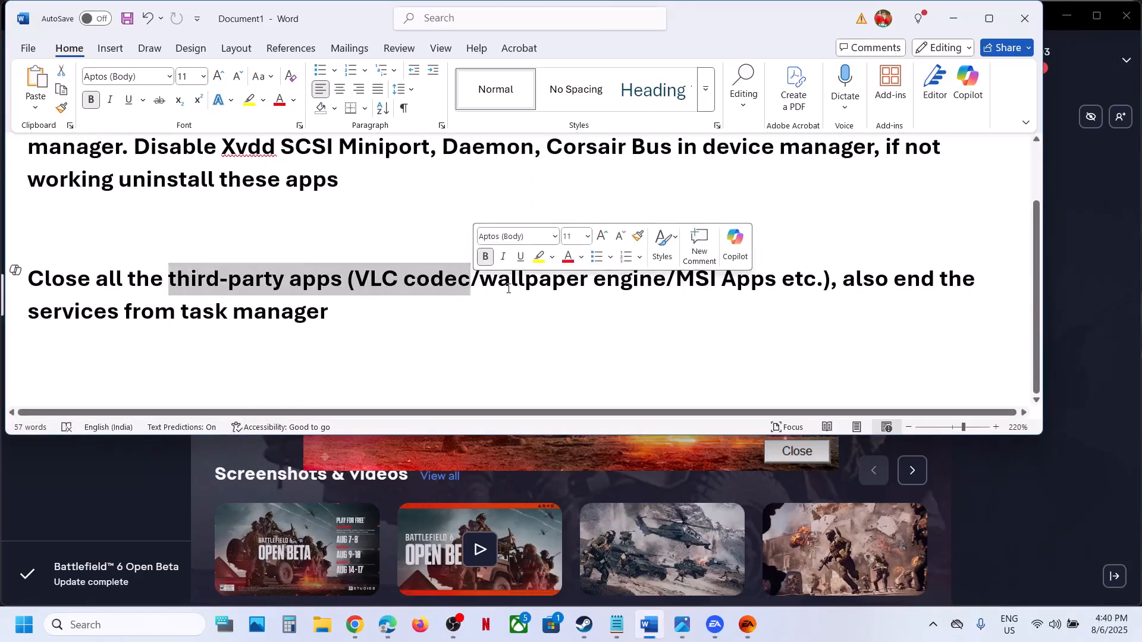
click(692, 278)
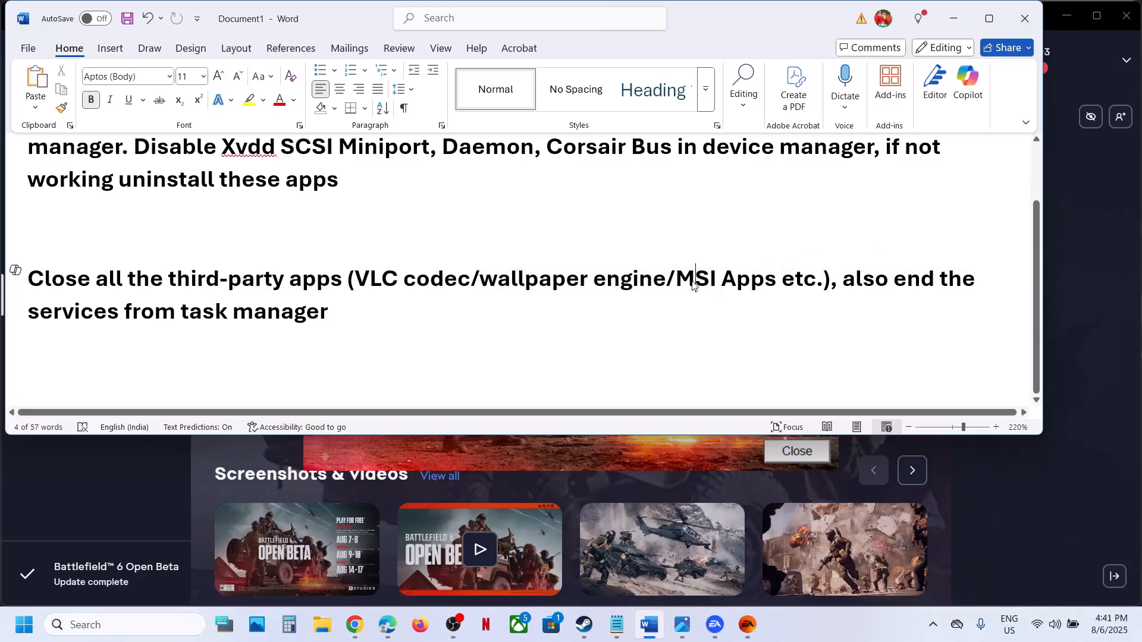
double_click(698, 278)
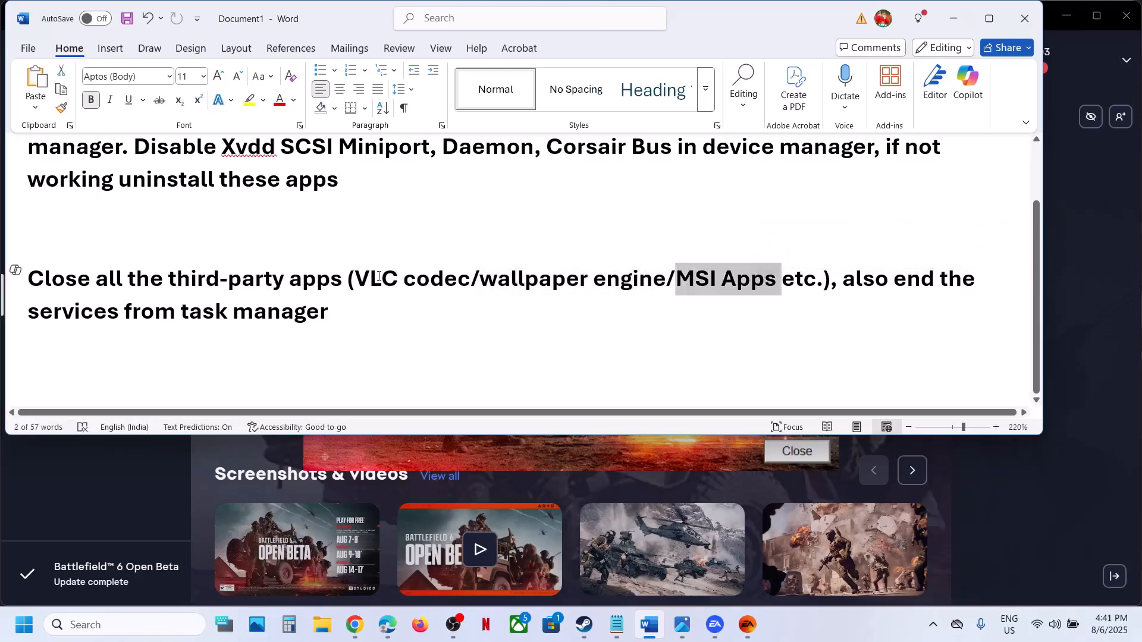
scroll(up, 3)
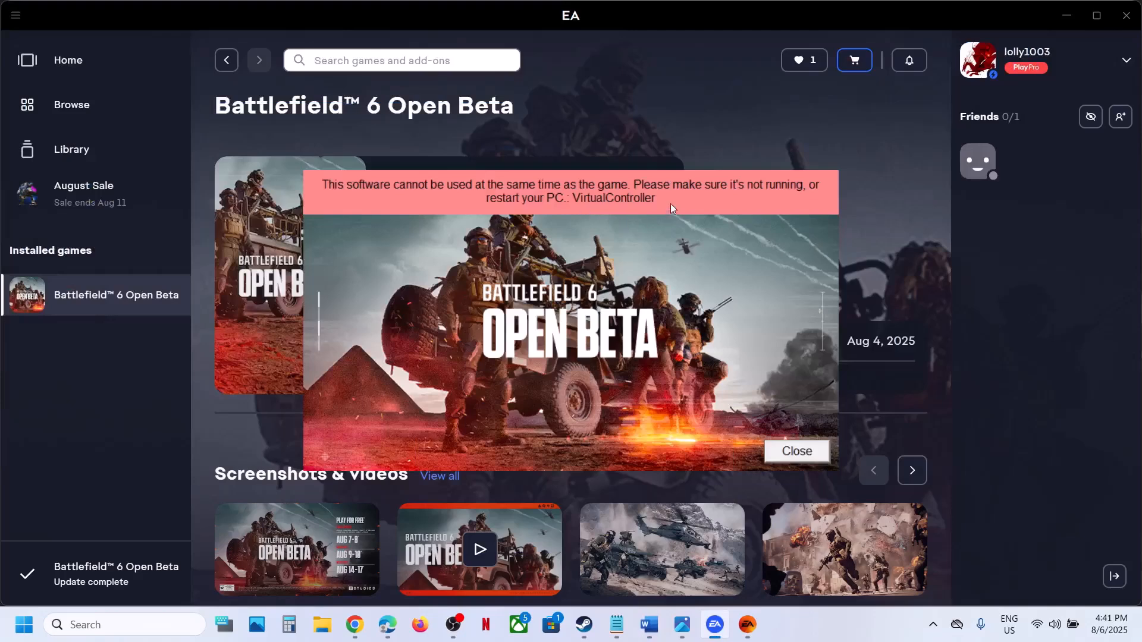
mouse_move(583, 190)
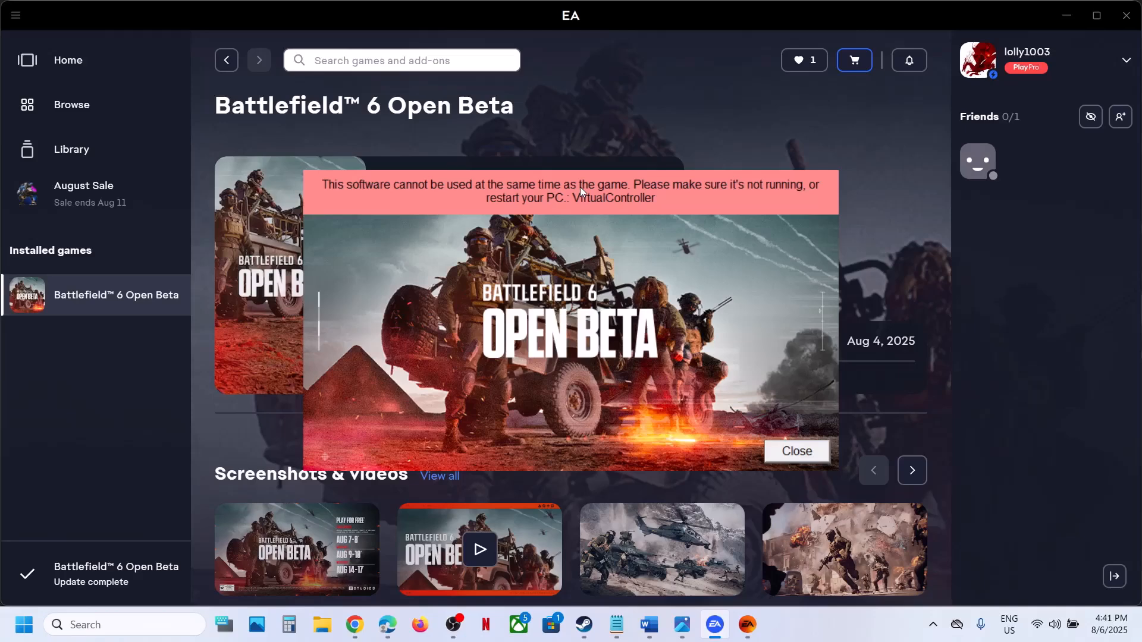
mouse_move(556, 260)
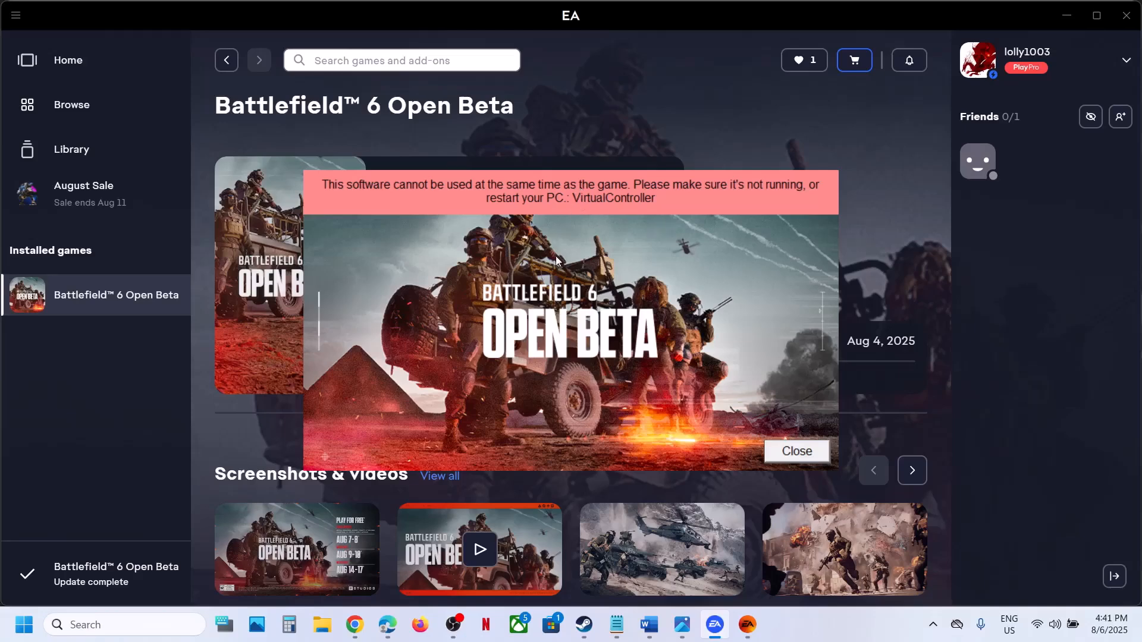
mouse_move(785, 463)
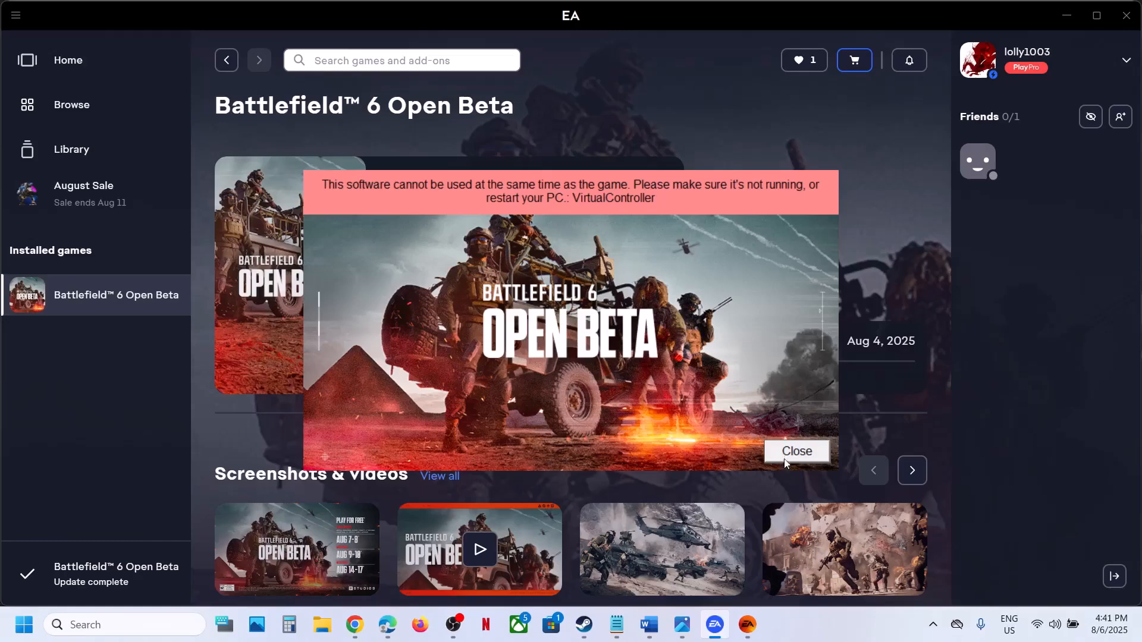
Step: Dismiss the VirtualController error and launch Battlefield 6 Open Beta again
click(795, 451)
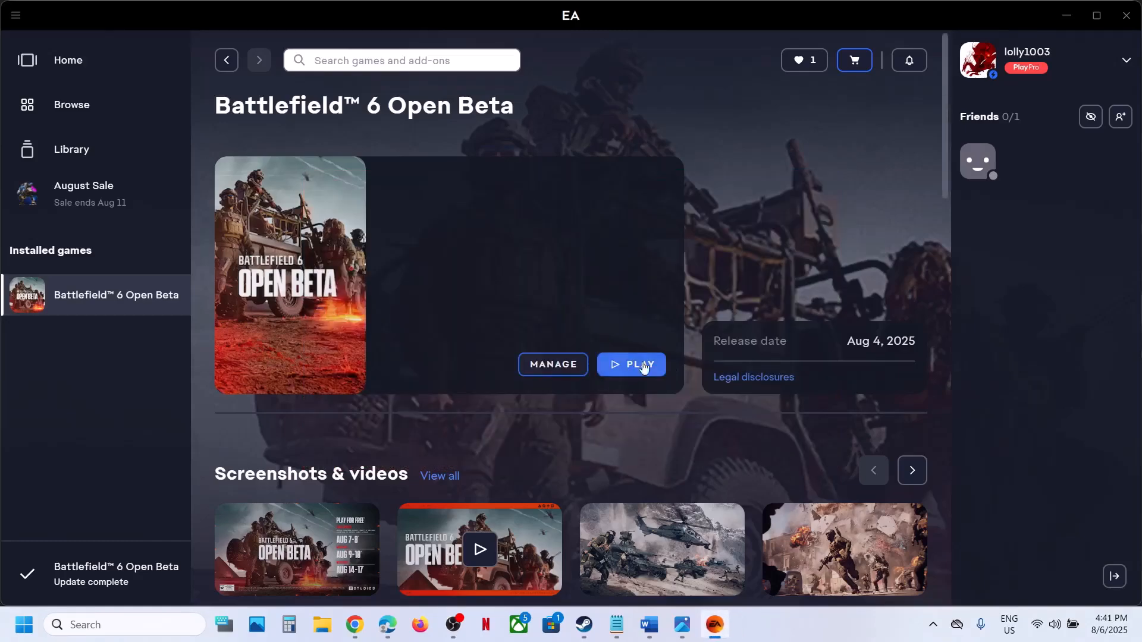
click(582, 624)
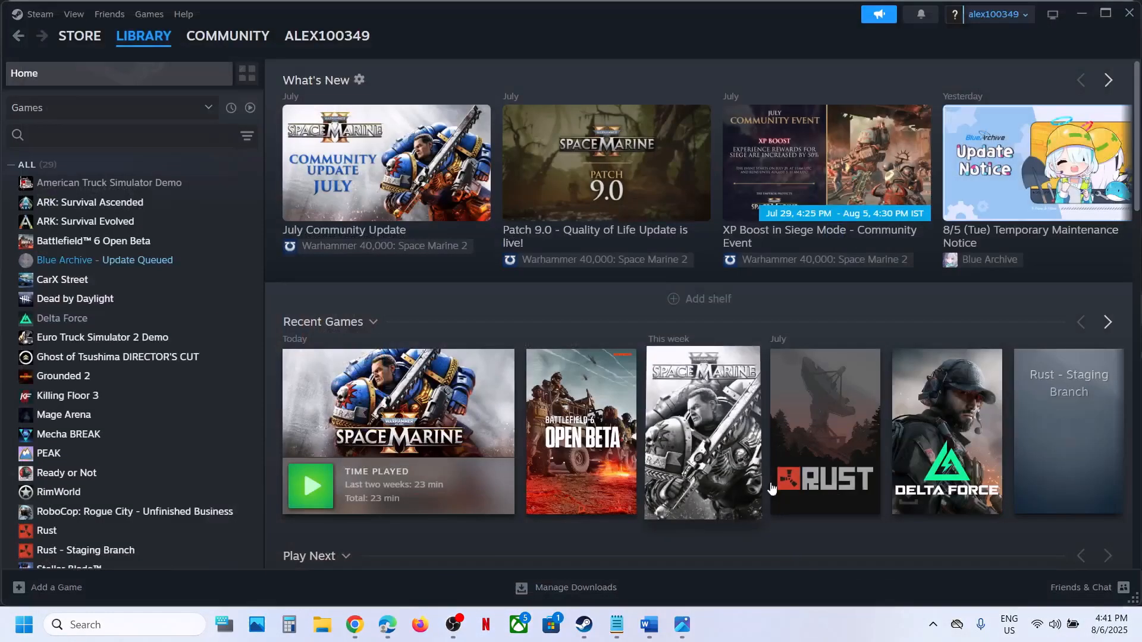